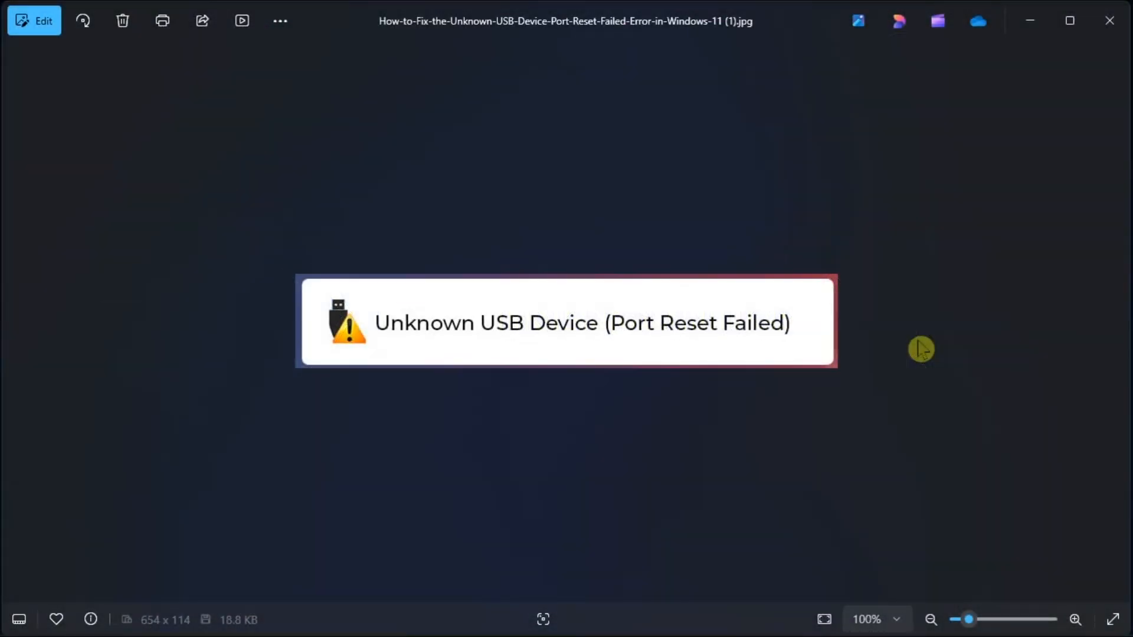
pyautogui.moveTo(639, 338)
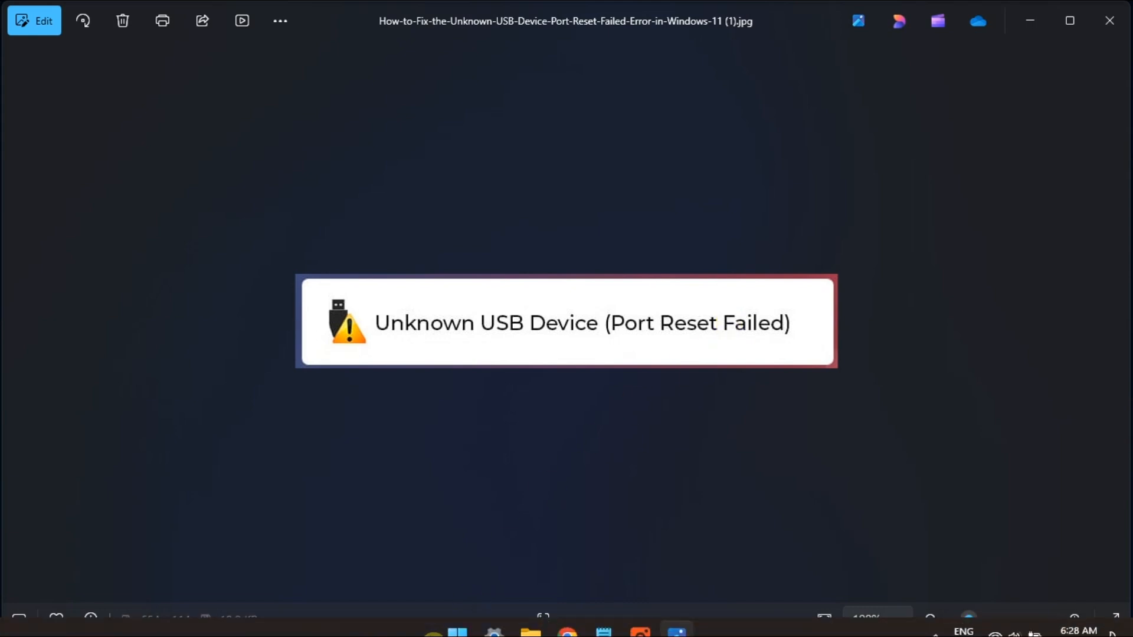
# Step: Show the Start menu's Sleep, Shut down and Restart power options
pyautogui.click(456, 619)
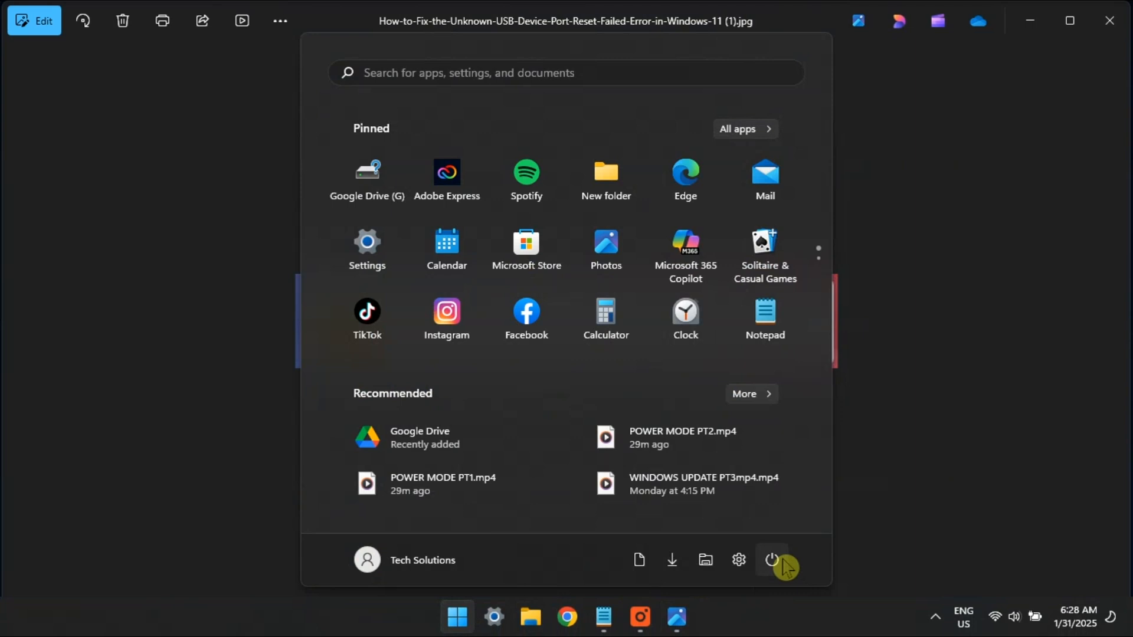
pyautogui.click(772, 560)
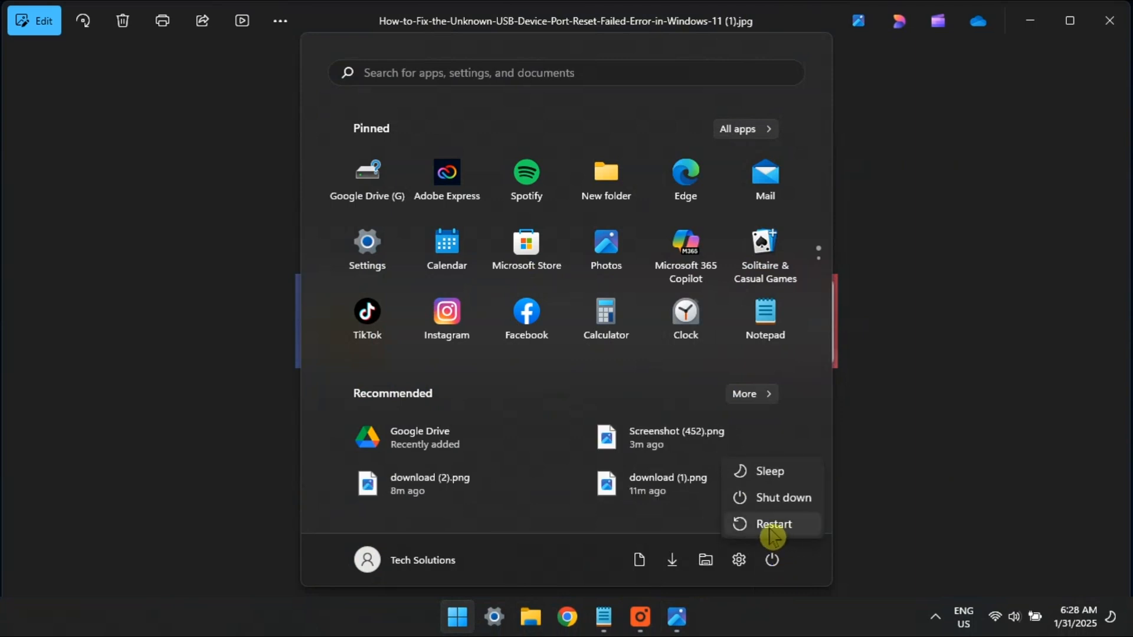
pyautogui.moveTo(778, 536)
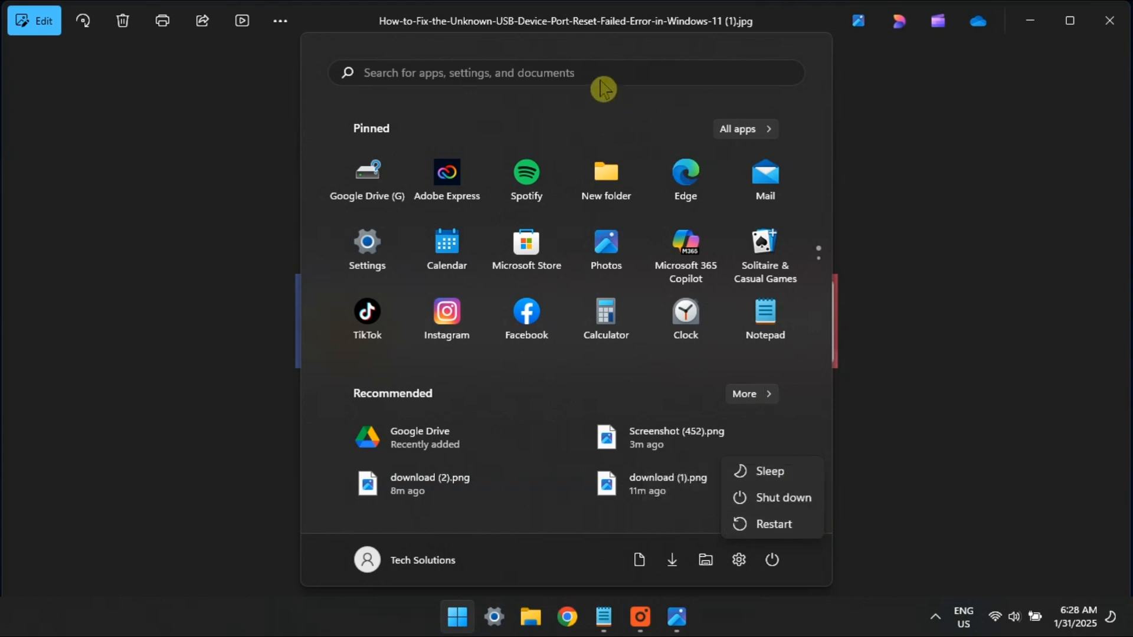
# Step: Search 'Device Manager' from the Start menu to launch it
pyautogui.write('d')
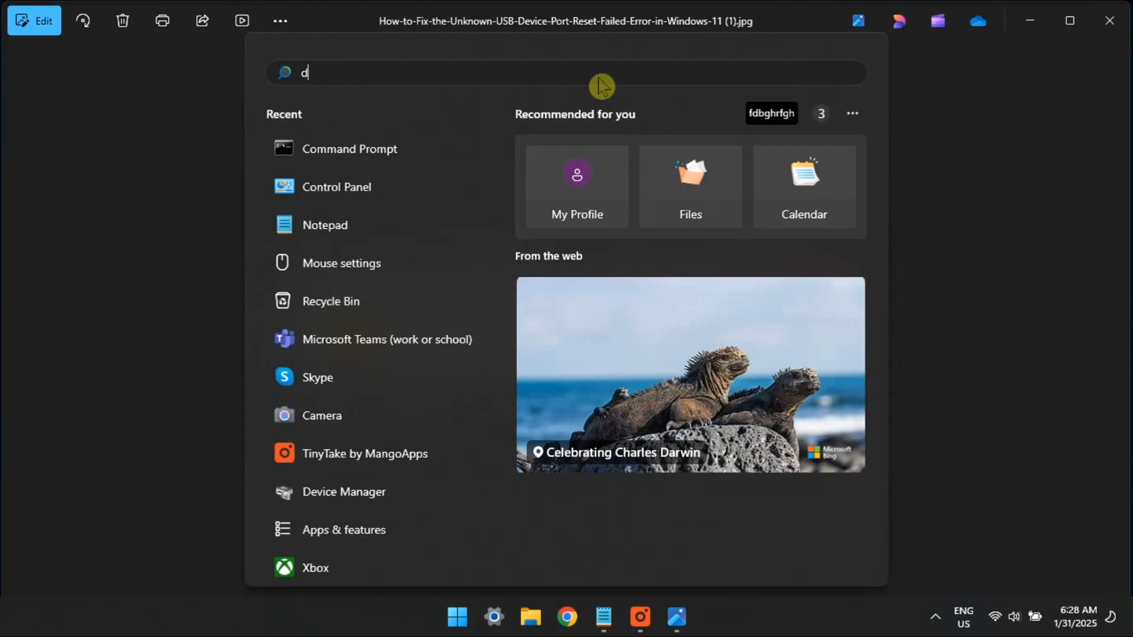
pyautogui.write('evice Manager')
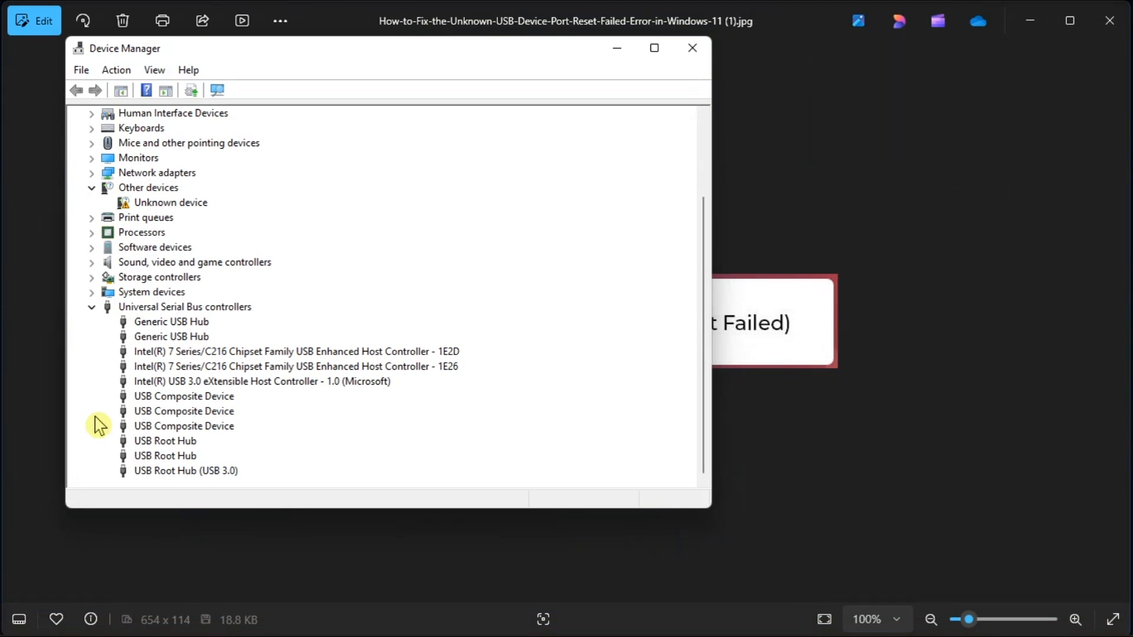
# Step: Scan for hardware changes from the Generic USB Hub, then bring up the Start menu
pyautogui.rightClick(171, 321)
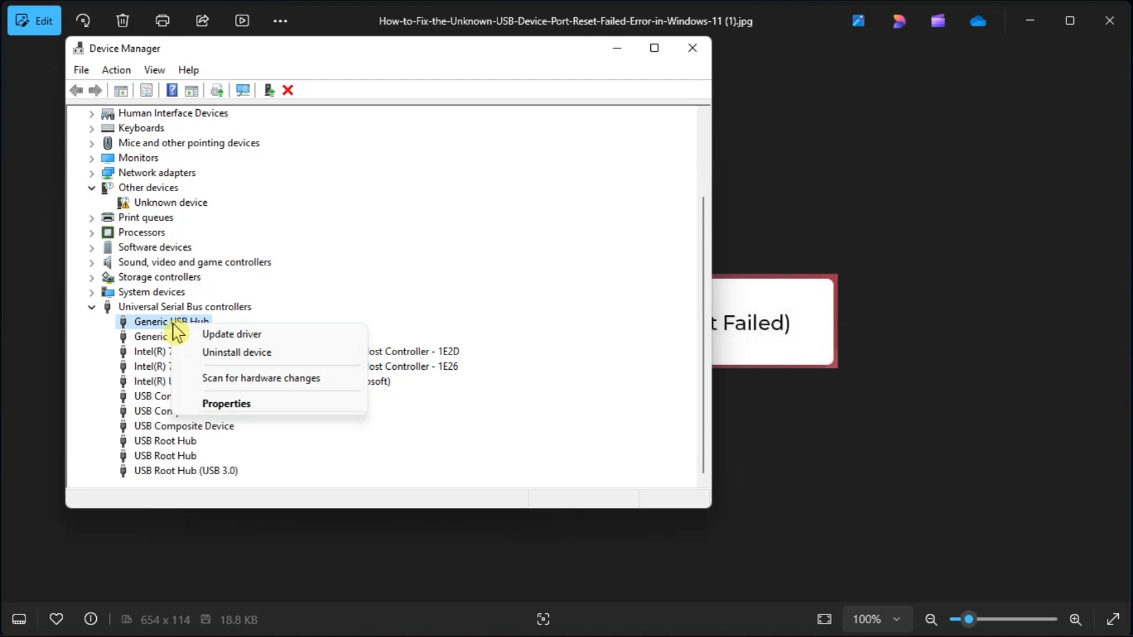
pyautogui.moveTo(260, 378)
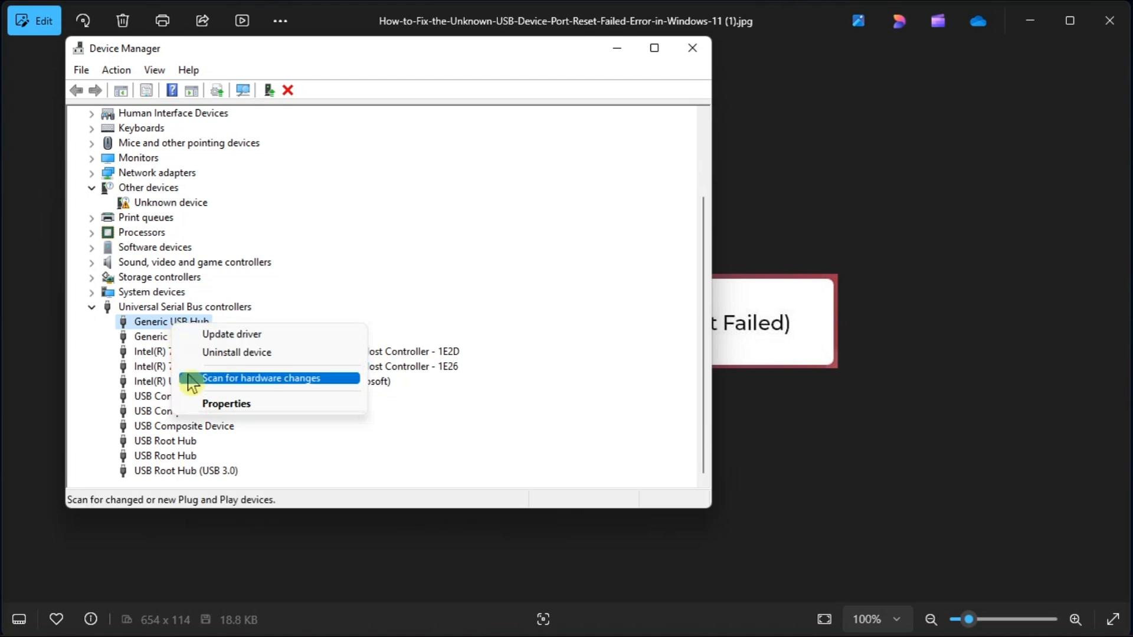
pyautogui.click(261, 378)
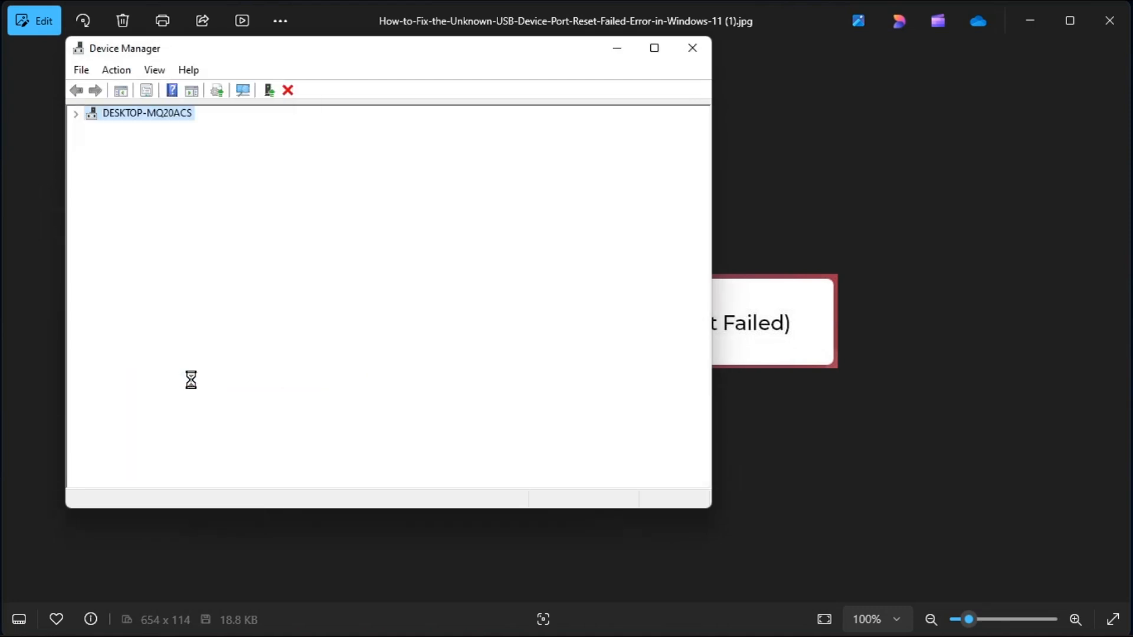
pyautogui.click(76, 113)
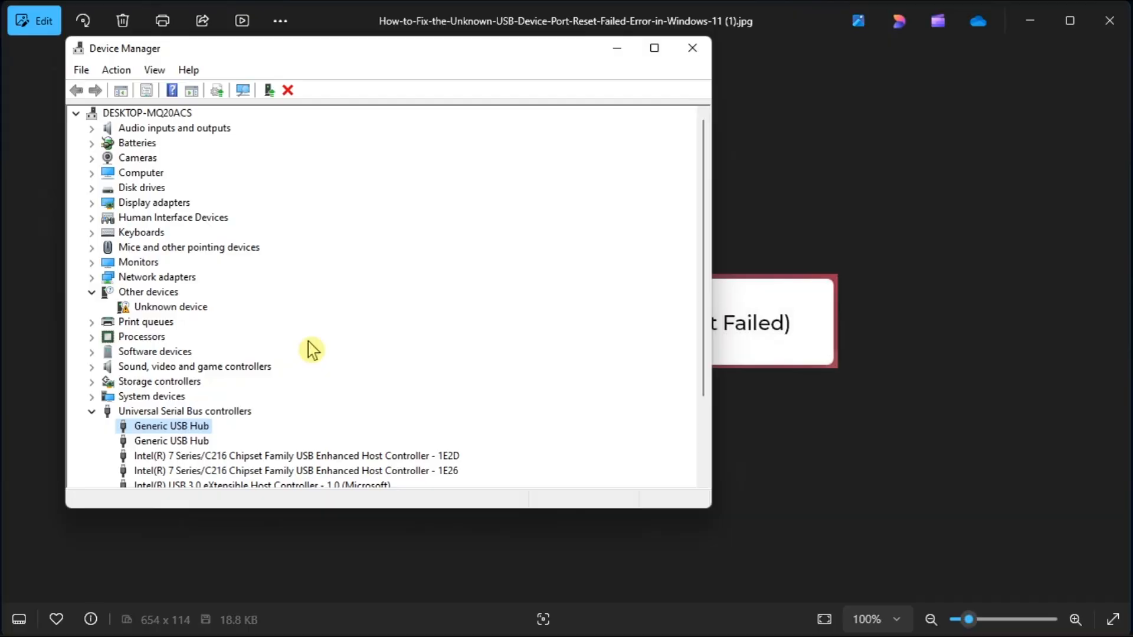
pyautogui.click(455, 617)
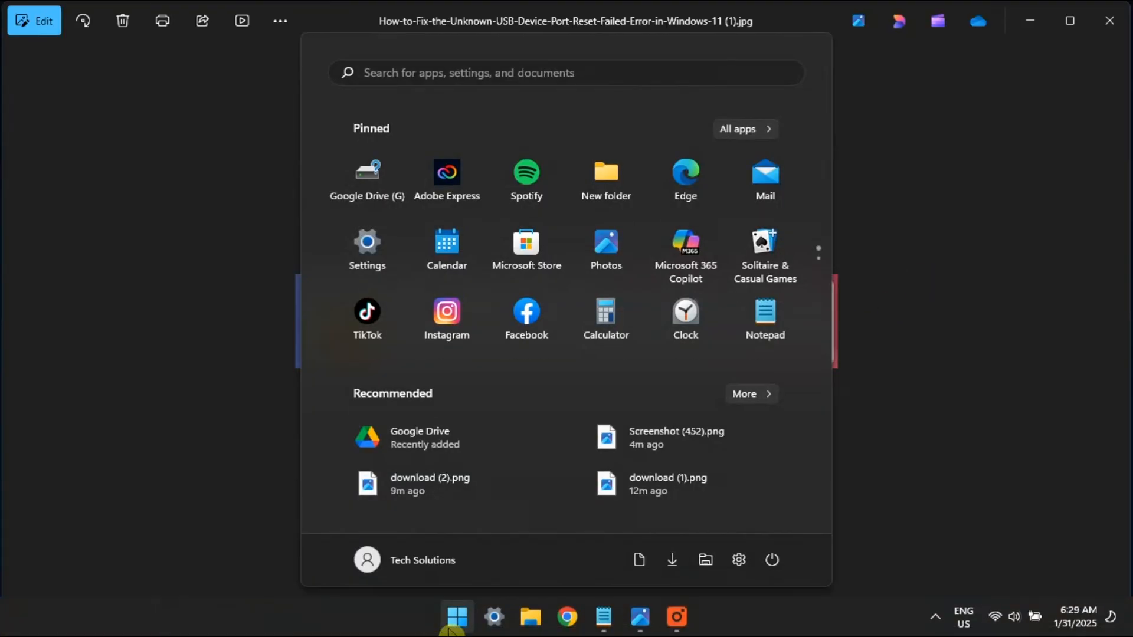
# Step: Search 'RUN' in Start to launch the Hardware and Devices troubleshooter
pyautogui.write('RUN')
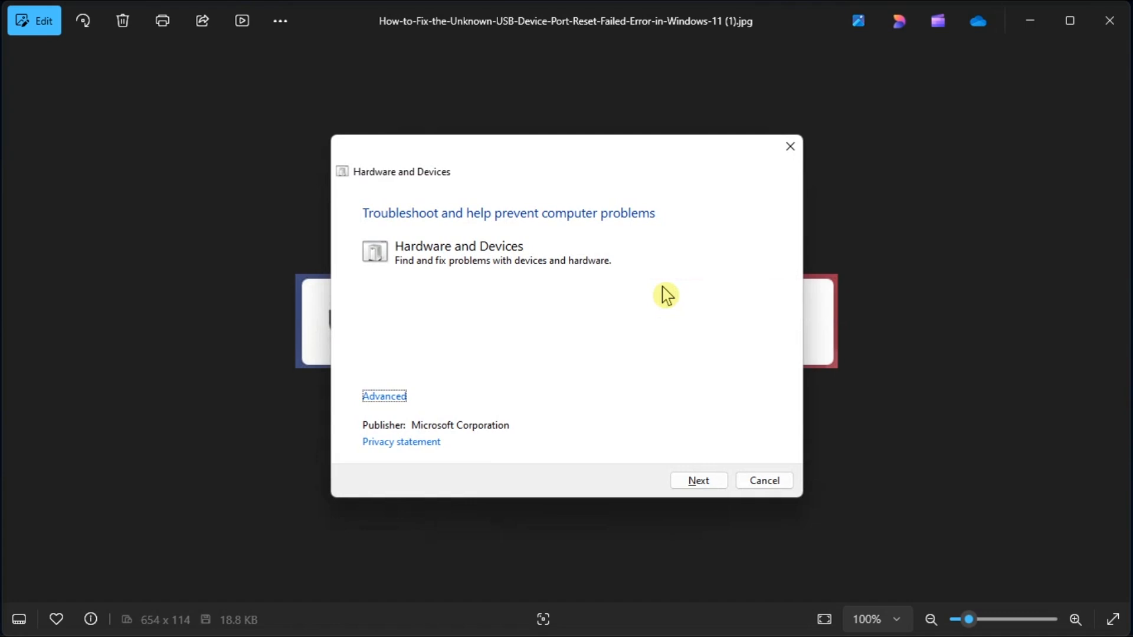
# Step: Turn on Apply repairs automatically under Advanced and begin detecting problems
pyautogui.click(383, 396)
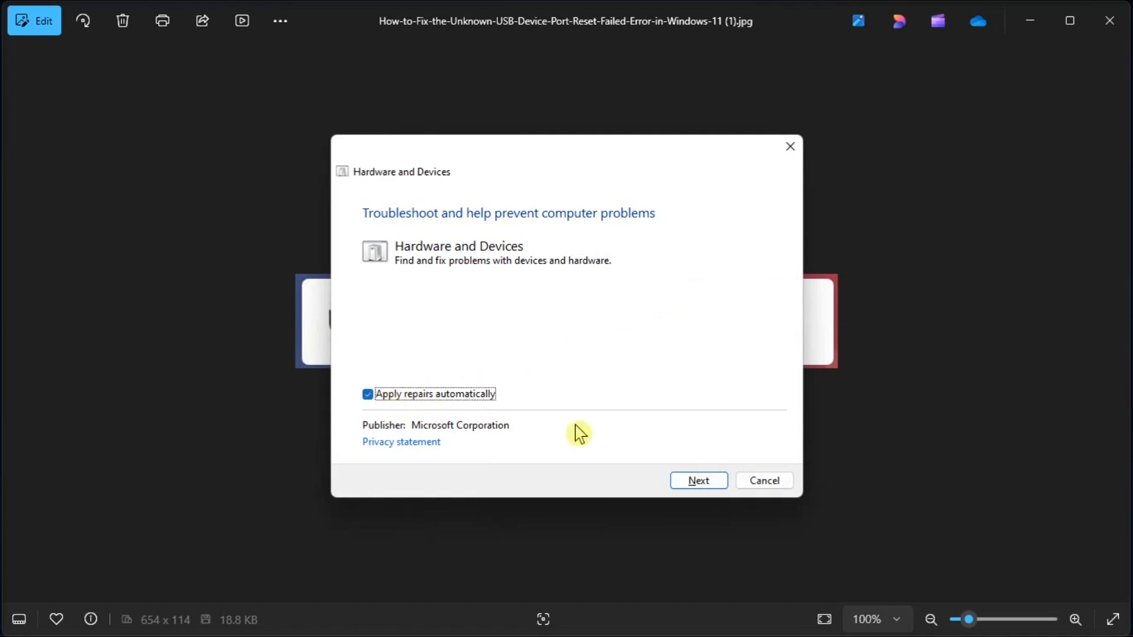
pyautogui.click(697, 480)
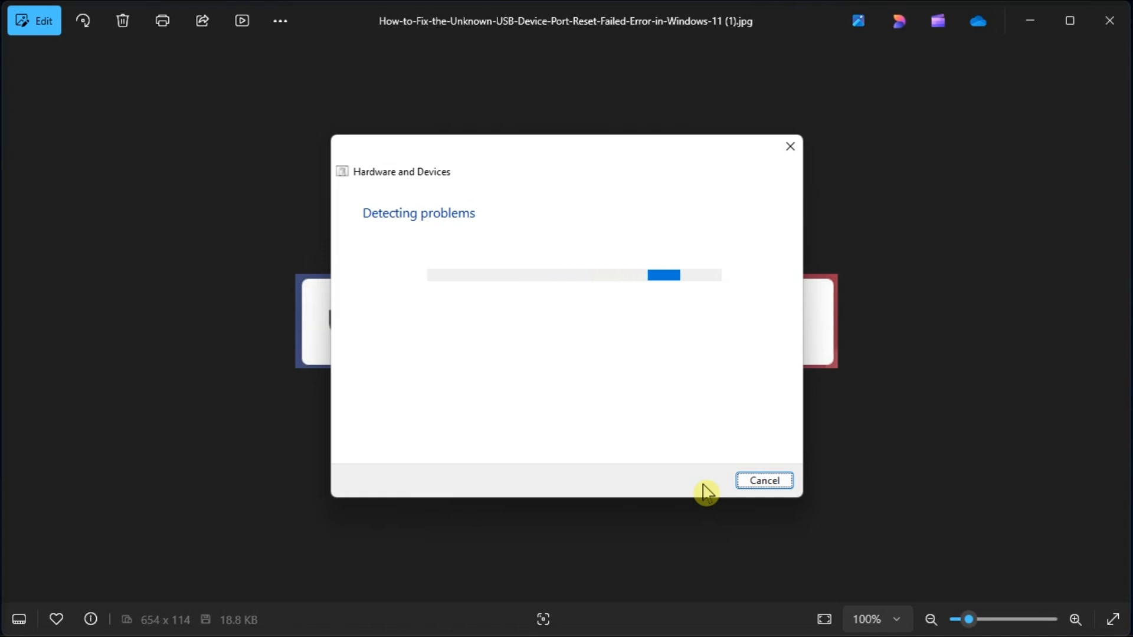
pyautogui.moveTo(360, 334)
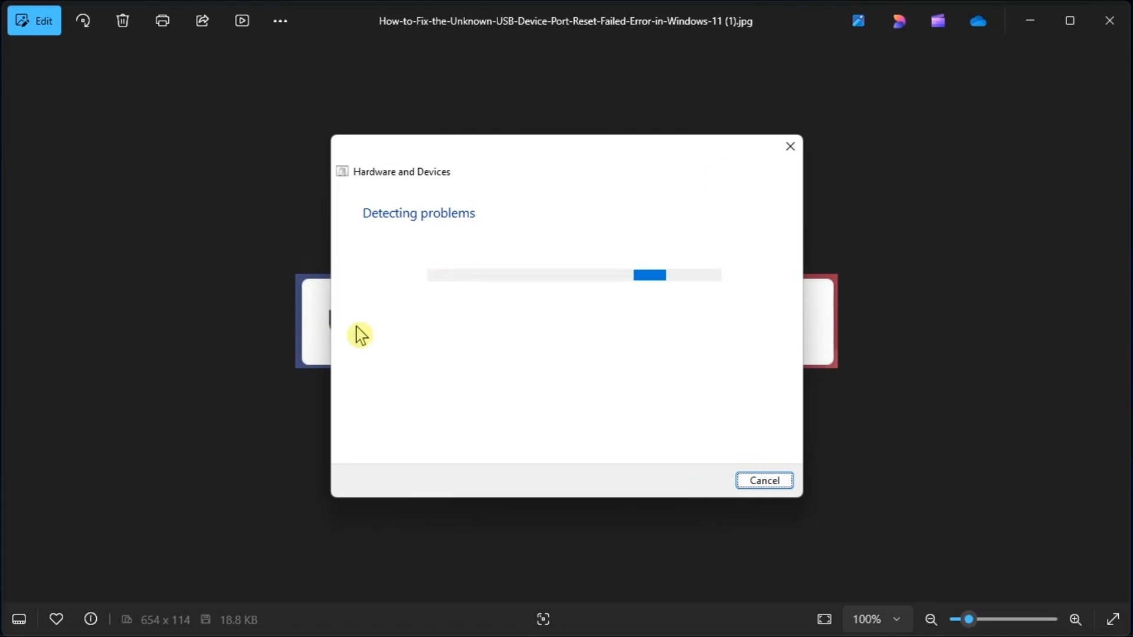
pyautogui.moveTo(979, 347)
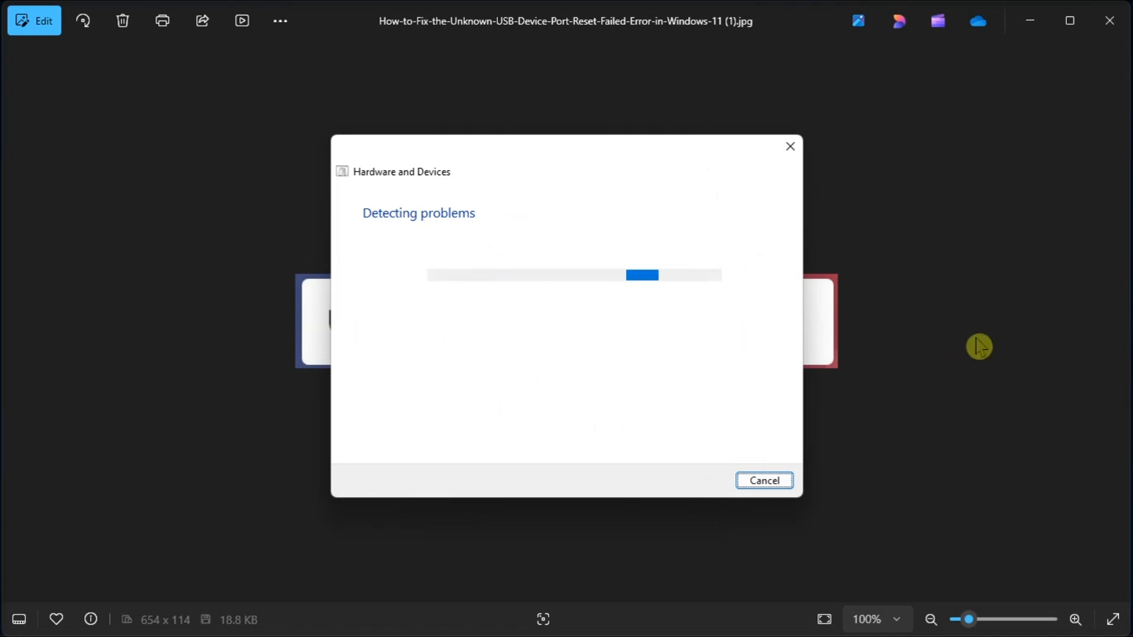